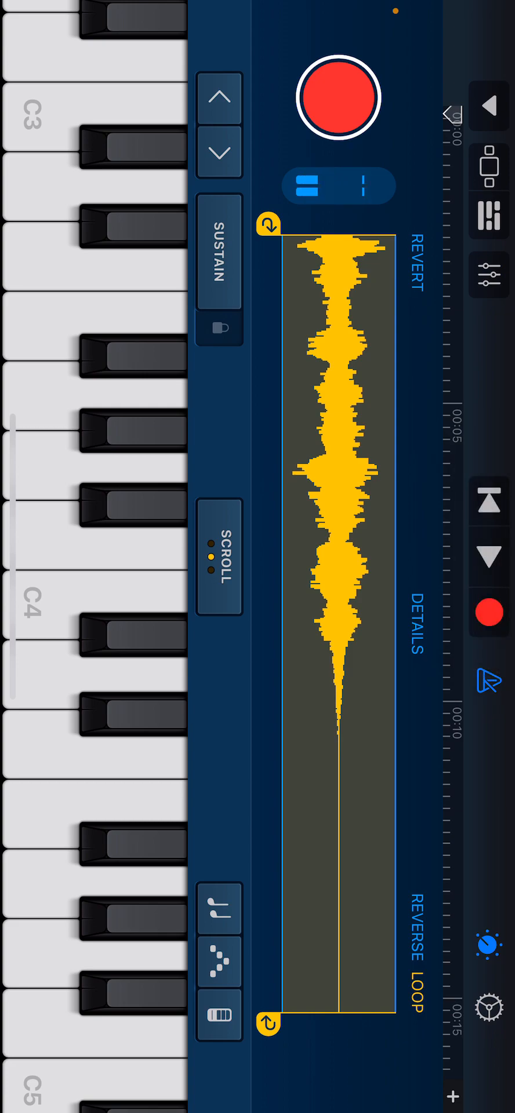
Bring up the Sampler's recording controls ready to capture a sound.
left_click(307, 187)
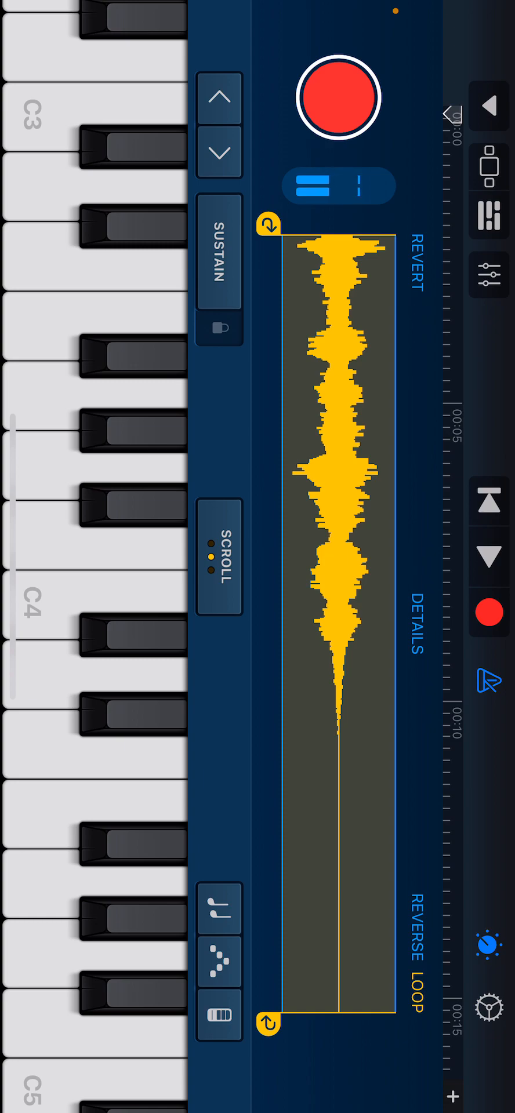
left_click(355, 187)
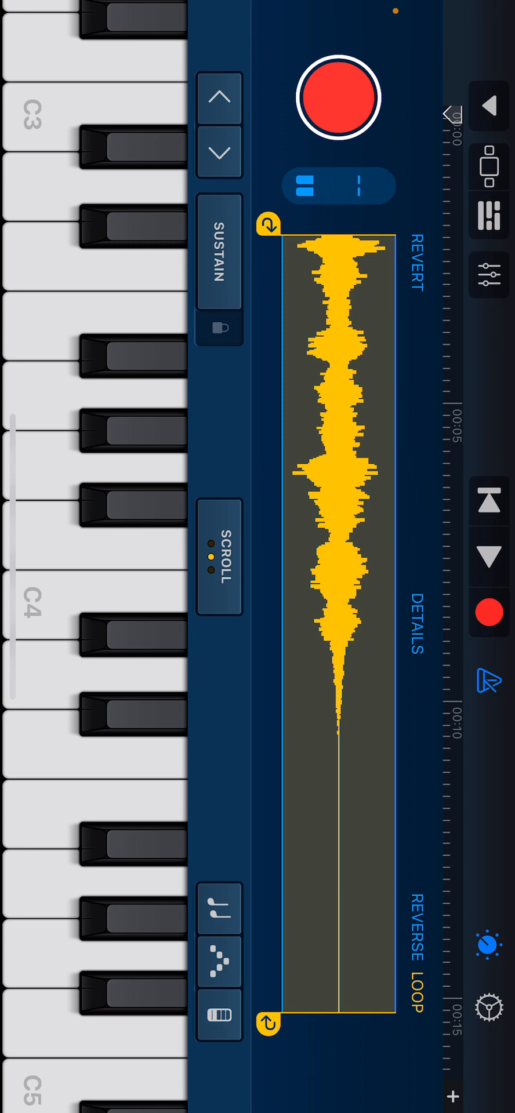
left_click(309, 185)
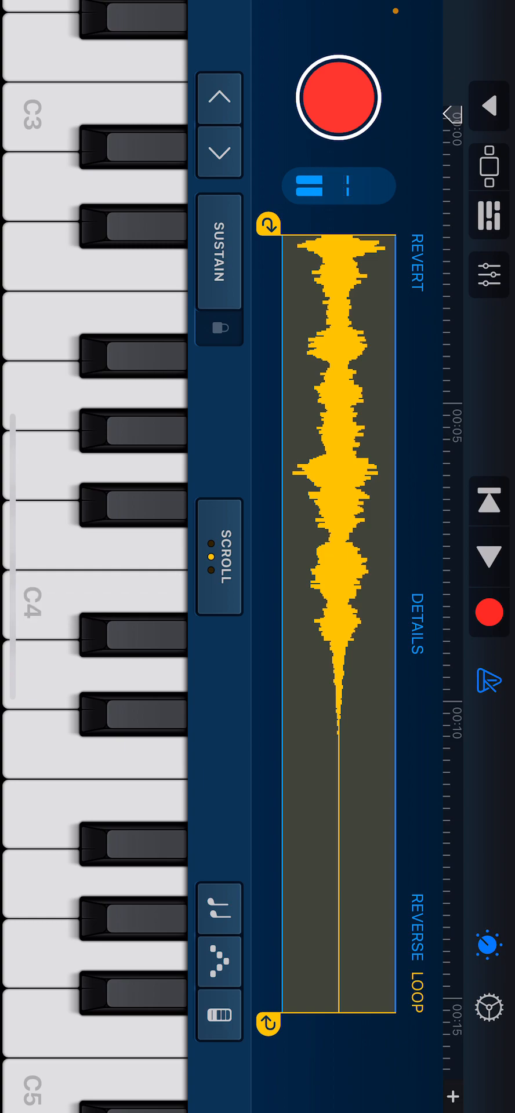
left_click(337, 96)
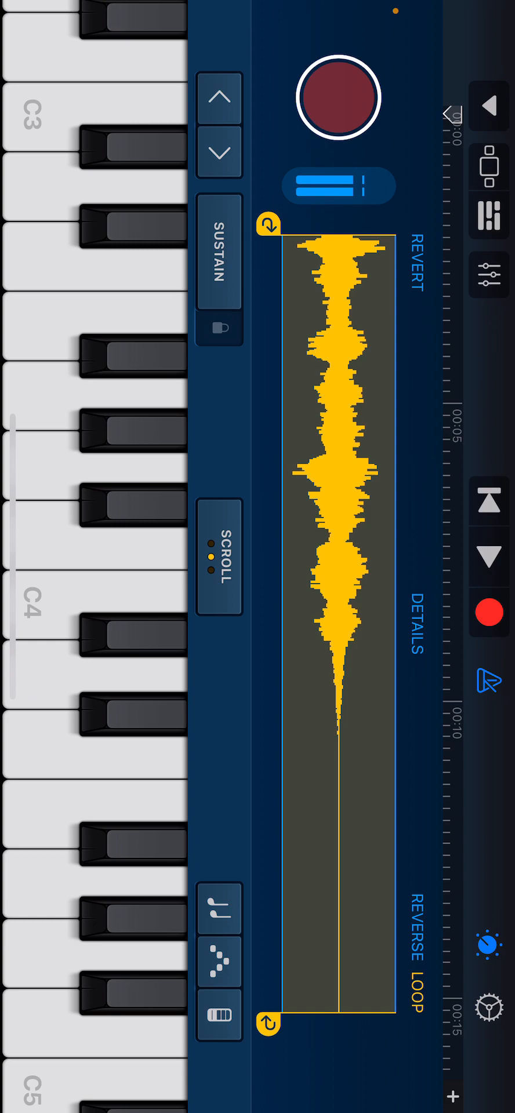
left_click(337, 97)
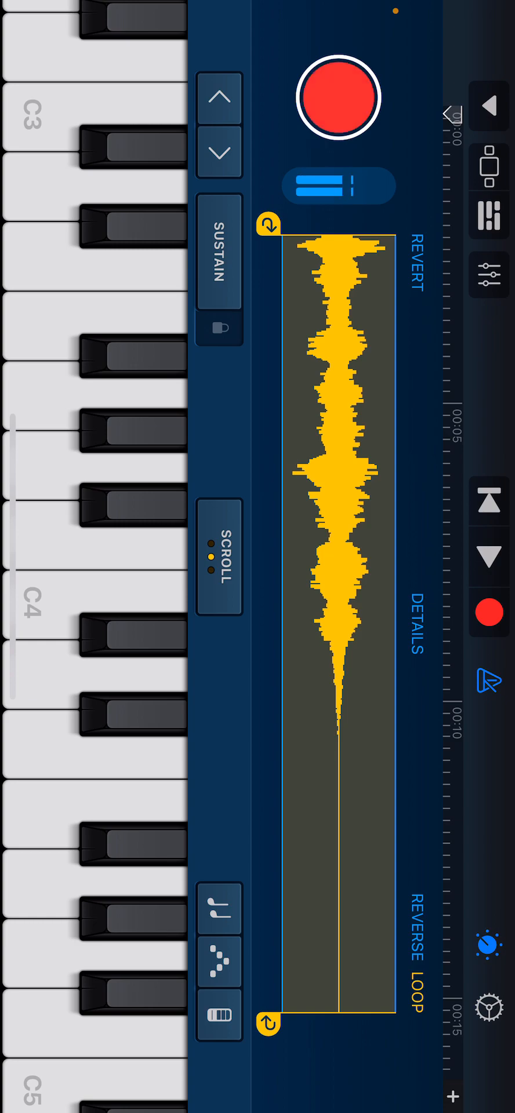
Record a short sound into the Sampler, then clear it back to the empty recording prompt.
left_click(338, 98)
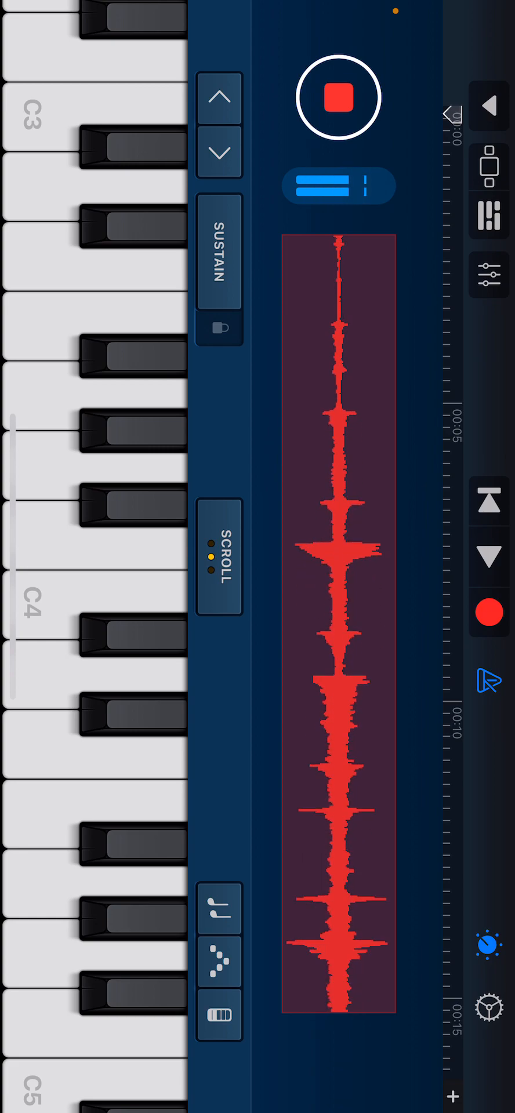
left_click(338, 97)
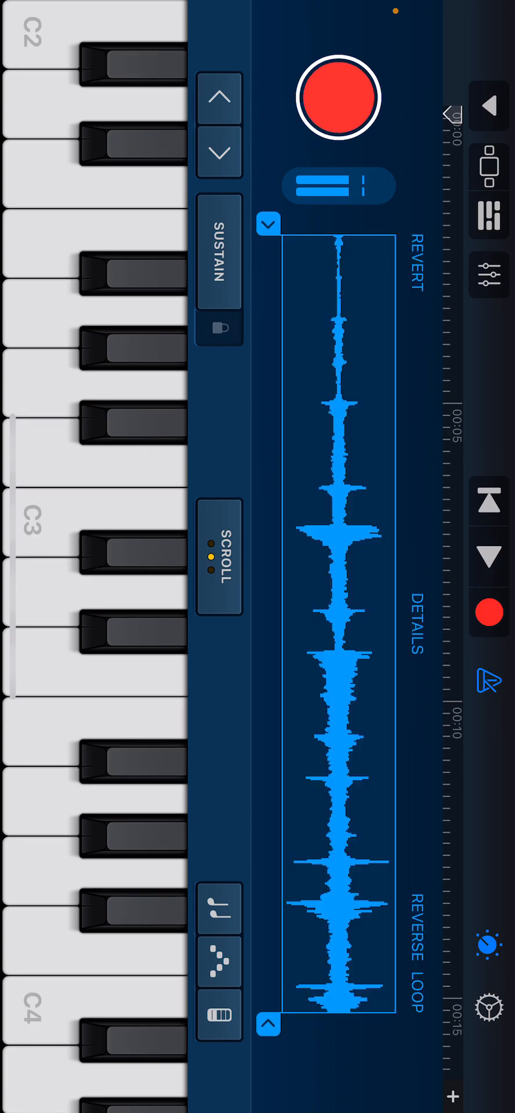
left_click(338, 98)
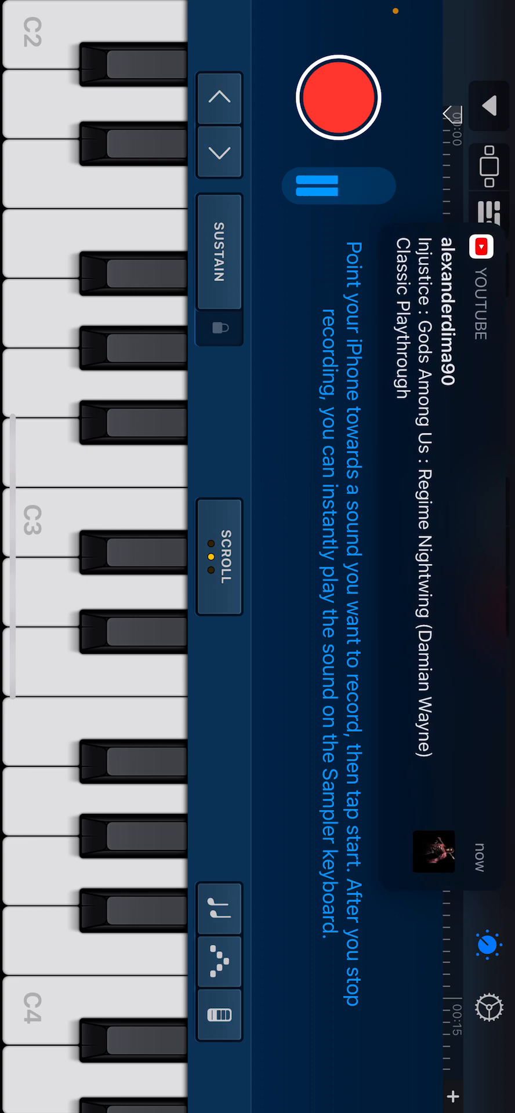
Shift the Sampler keyboard up two octaves so it spans C4 to C6.
left_click(337, 98)
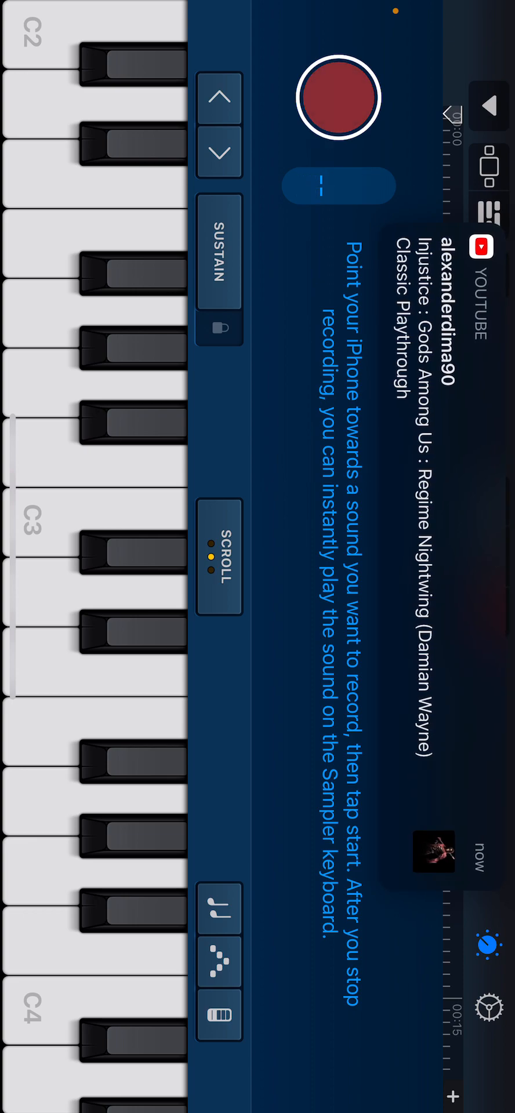
left_click(339, 98)
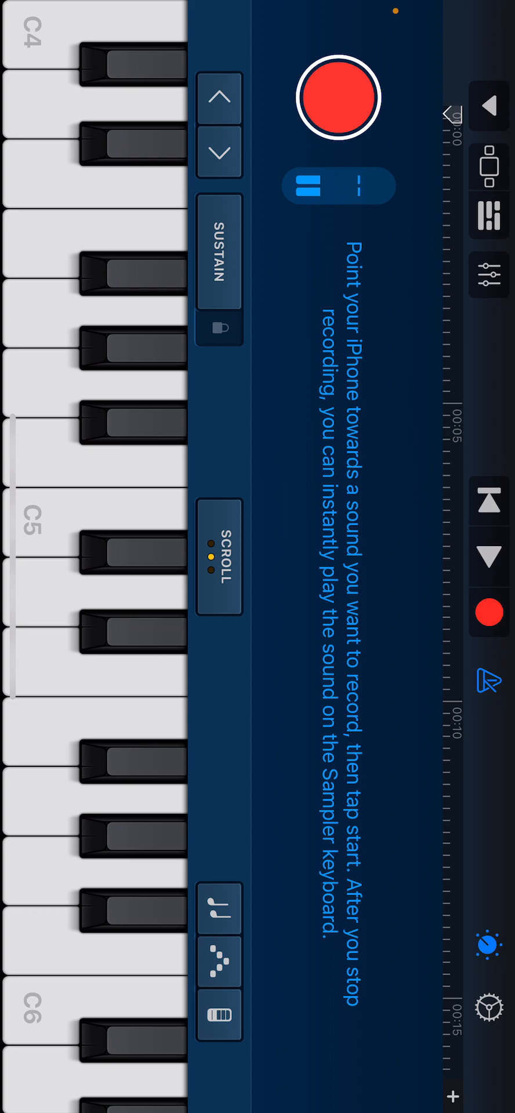
left_click(309, 187)
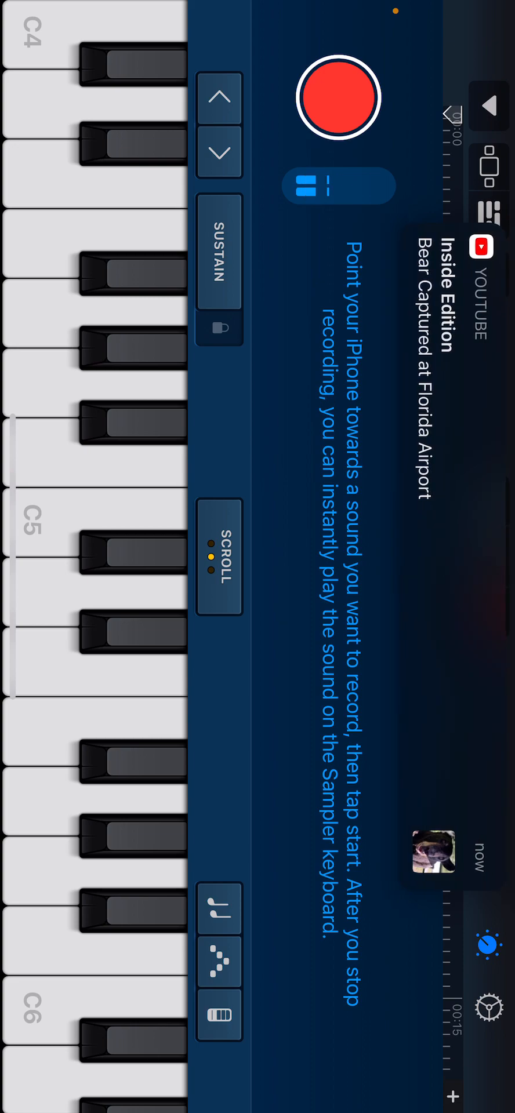
left_click(336, 98)
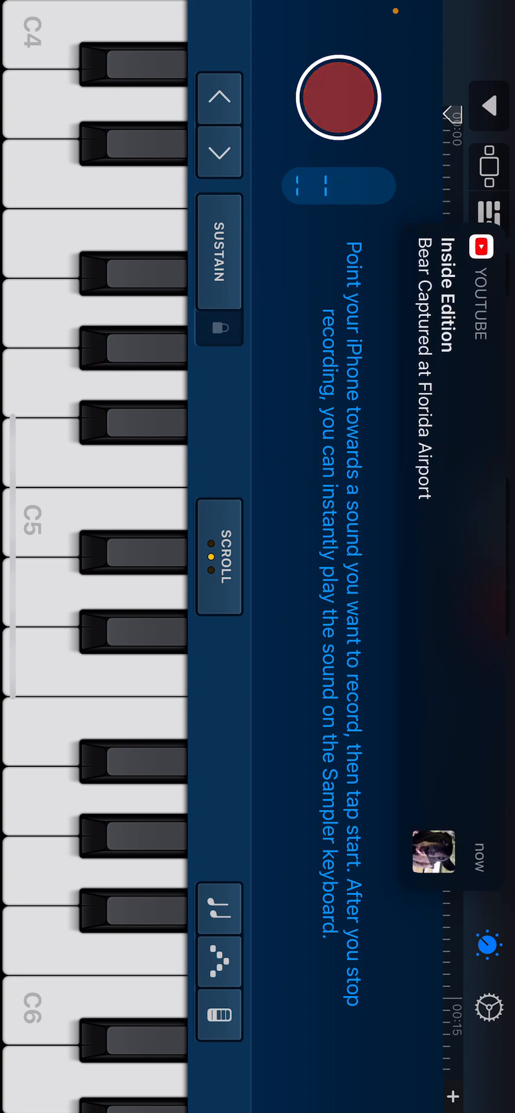
left_click(337, 98)
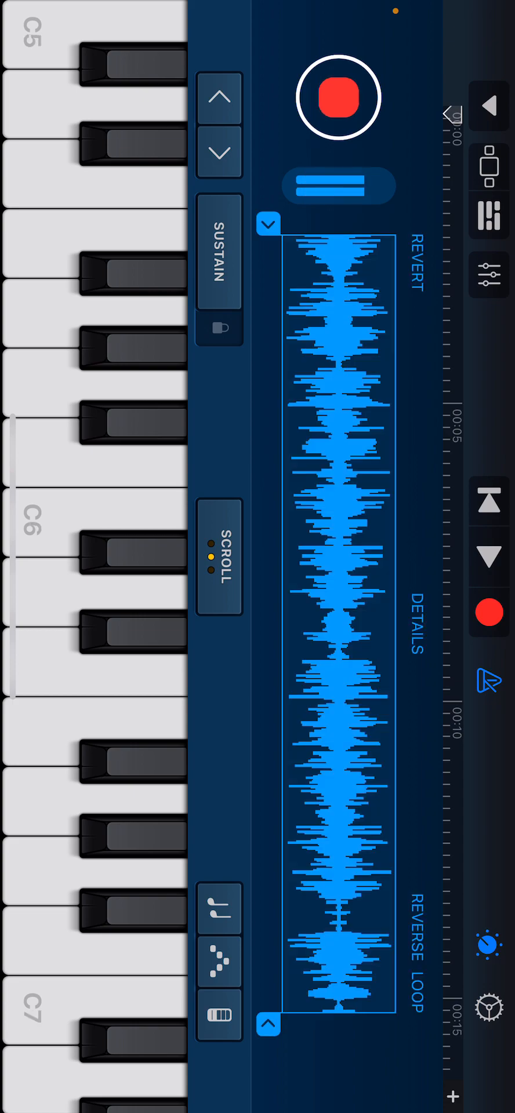
left_click(337, 98)
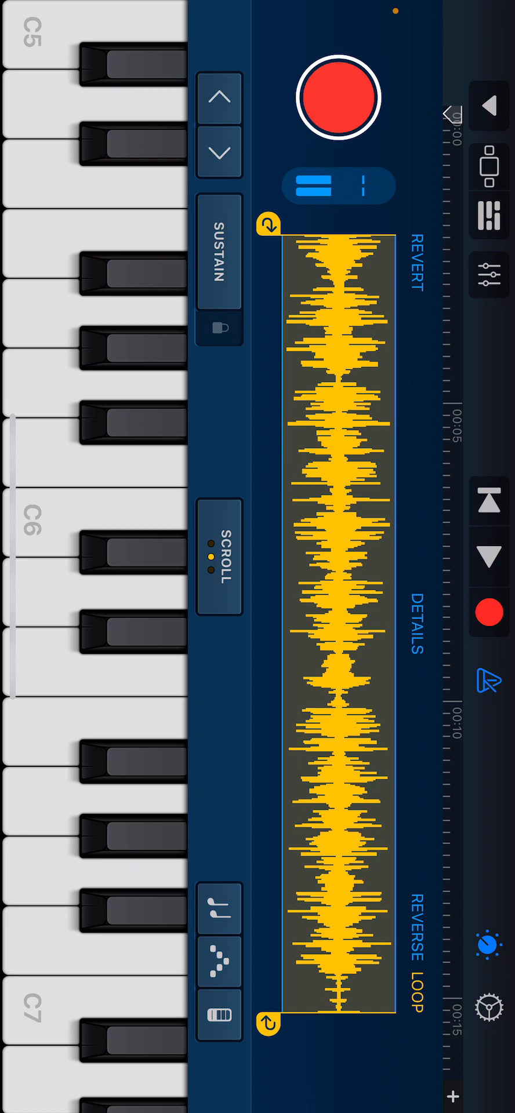
left_click(320, 186)
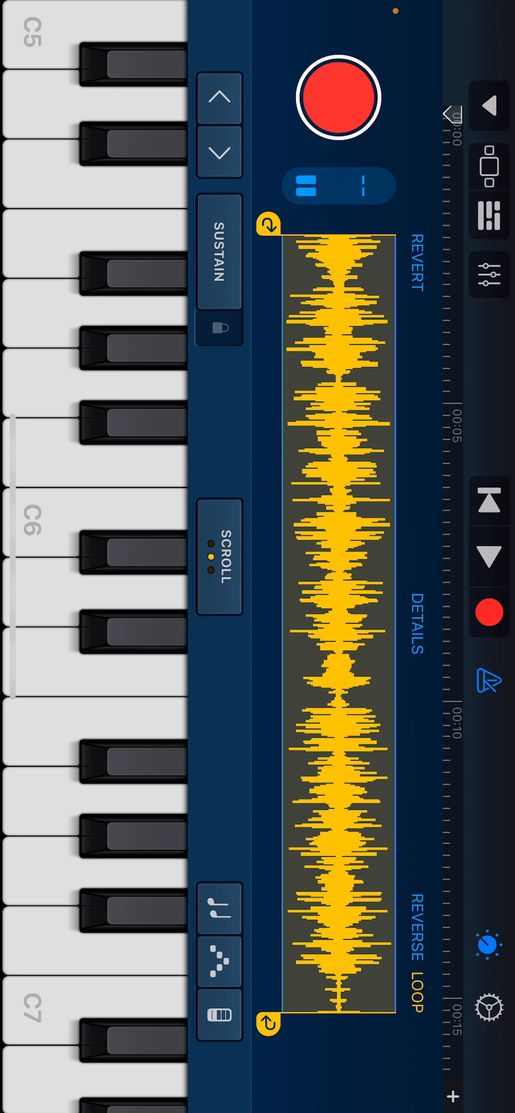
left_click(305, 188)
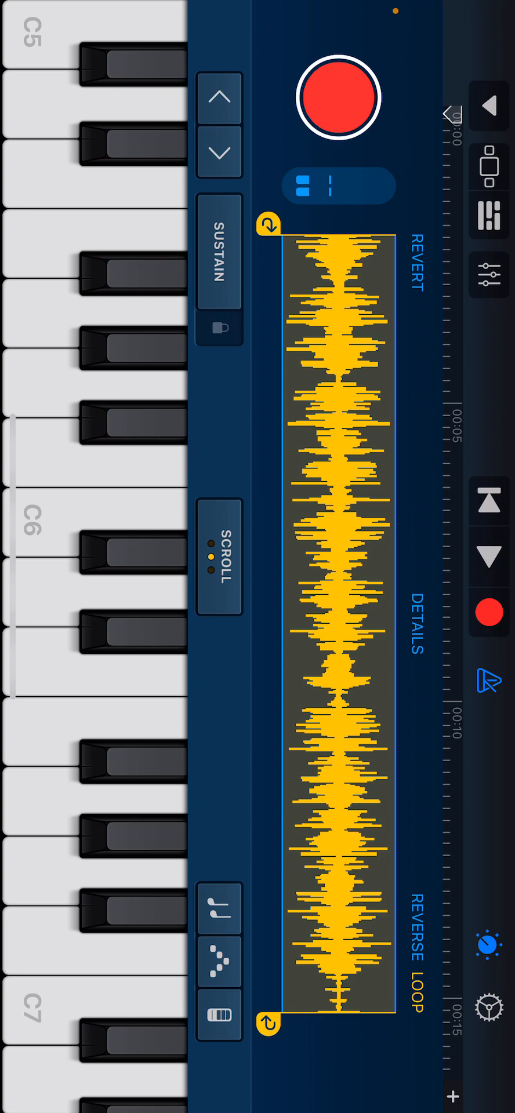
left_click(317, 187)
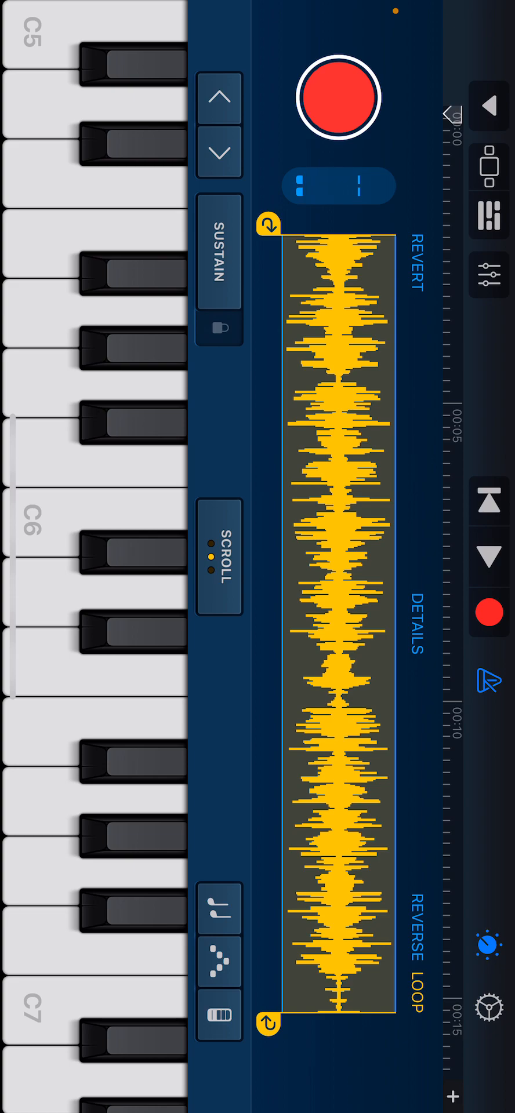
left_click(304, 186)
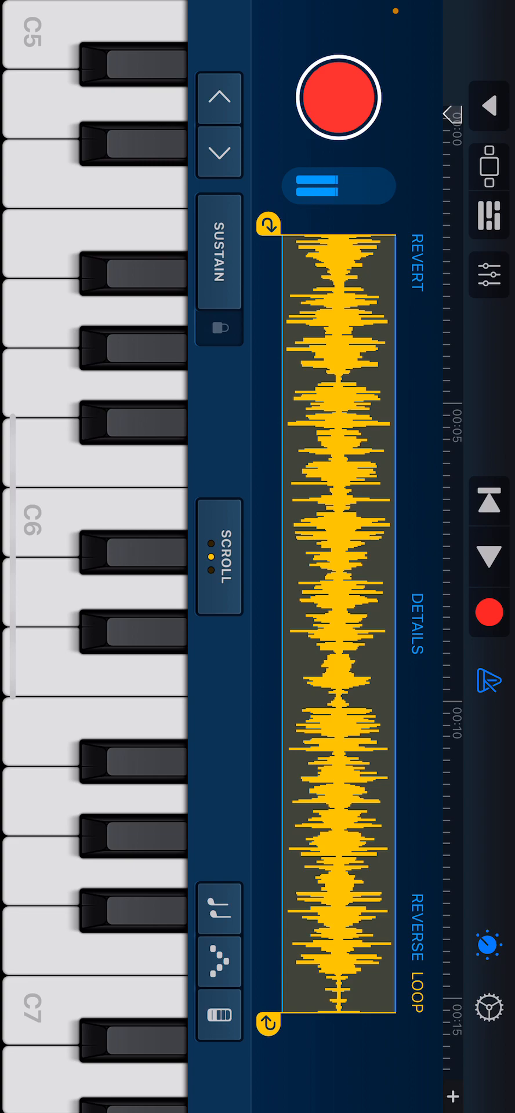
left_click(338, 187)
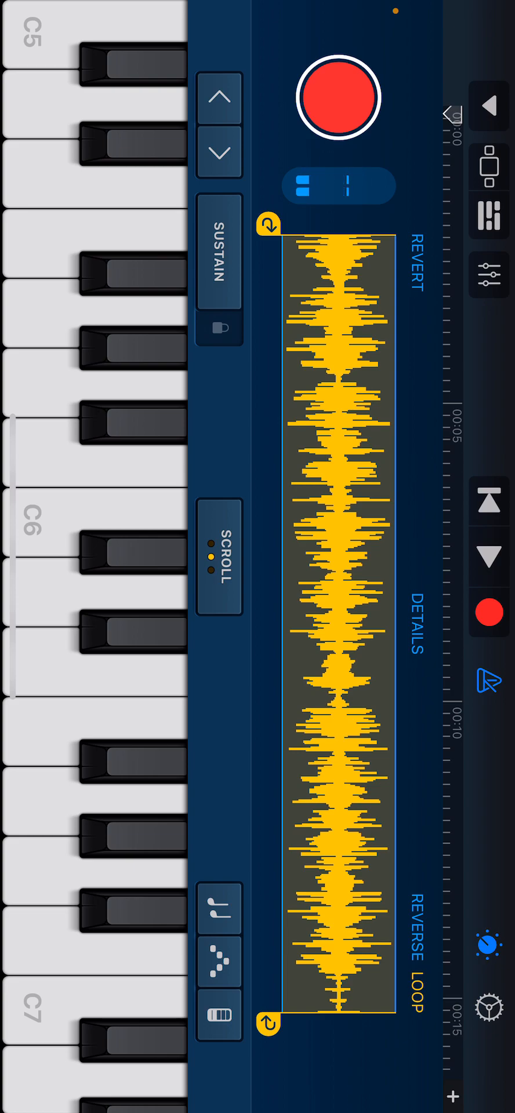
left_click(339, 187)
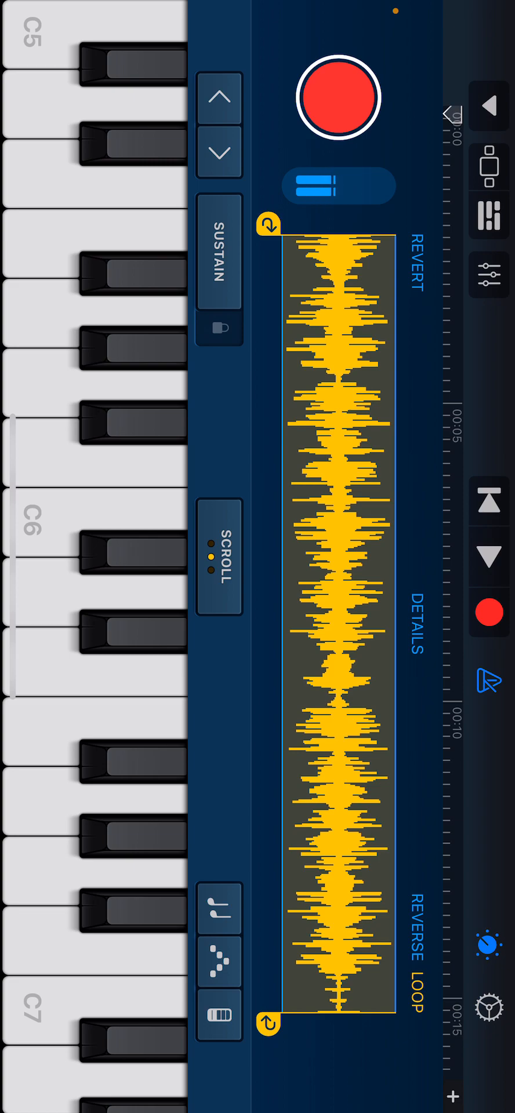
left_click(339, 186)
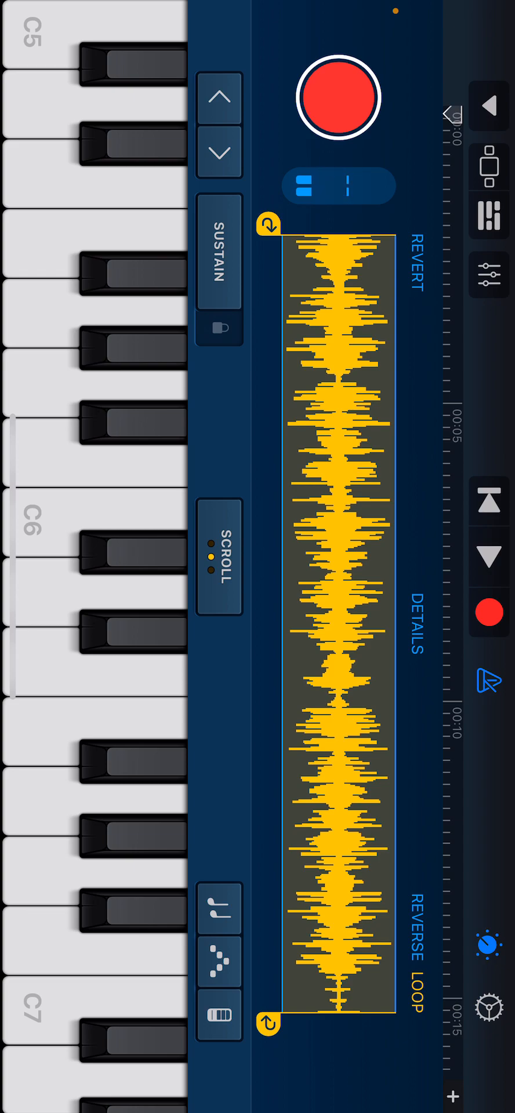
left_click(349, 186)
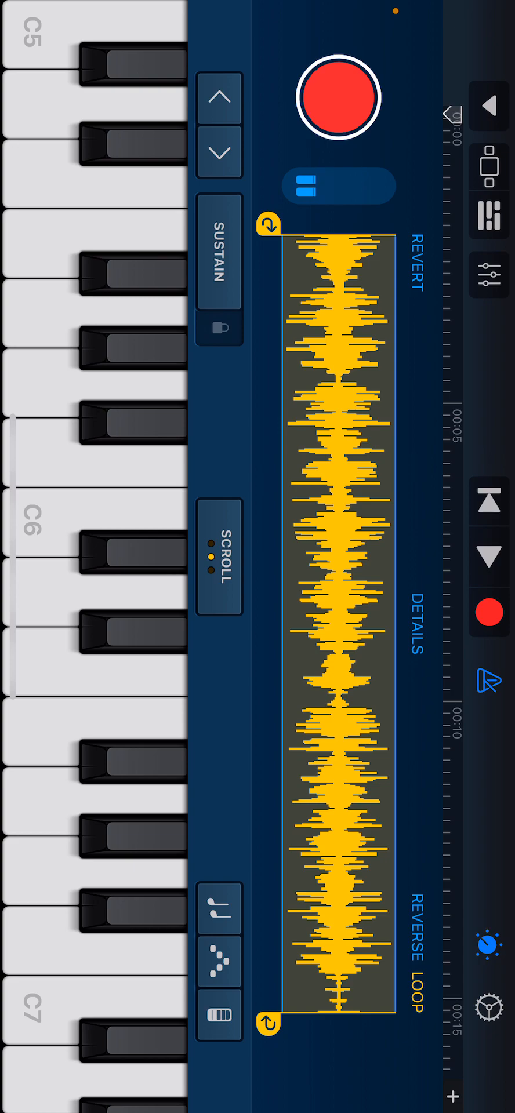
left_click(338, 97)
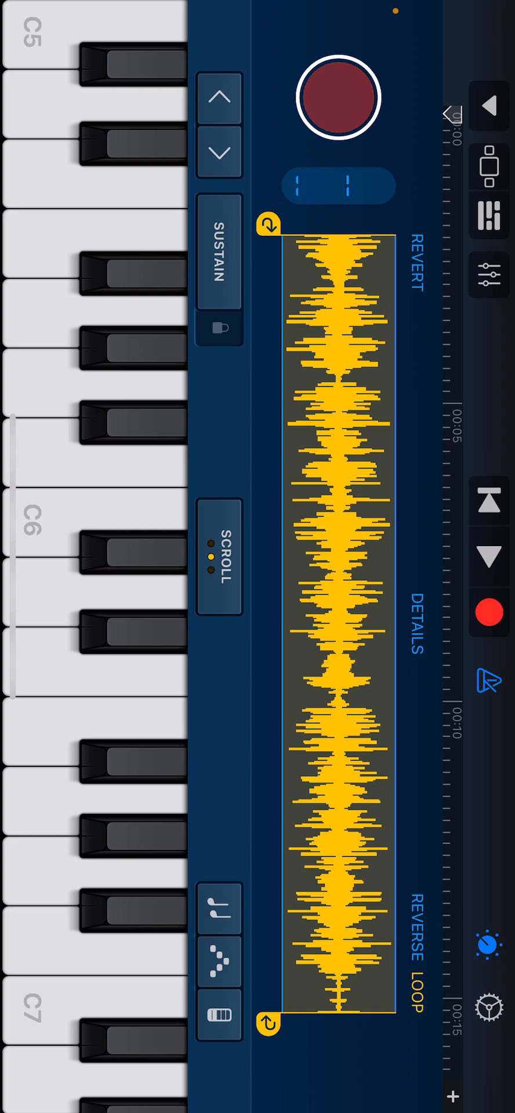
left_click(339, 97)
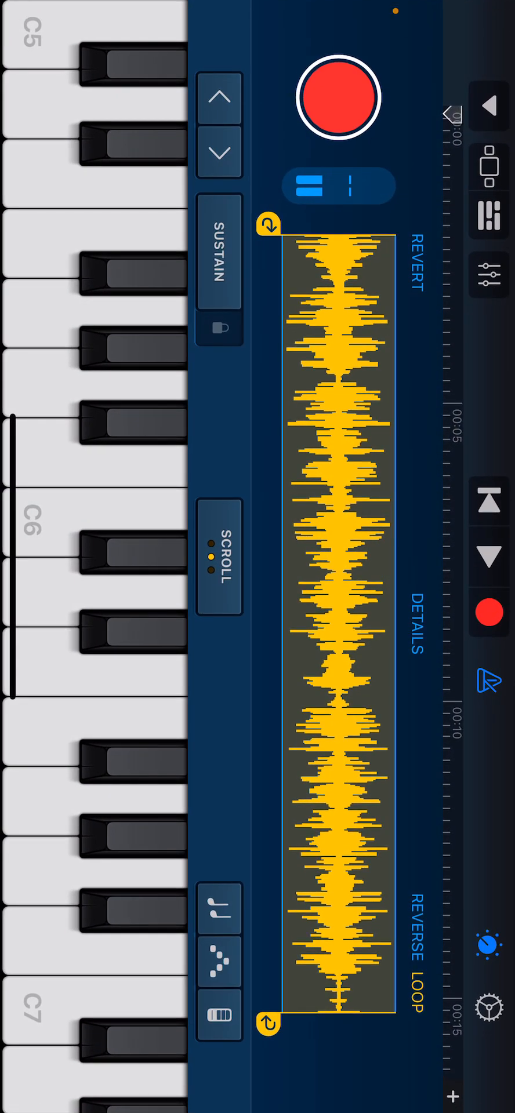
Start recording a fresh sample, replacing the loaded waveform.
left_click(339, 98)
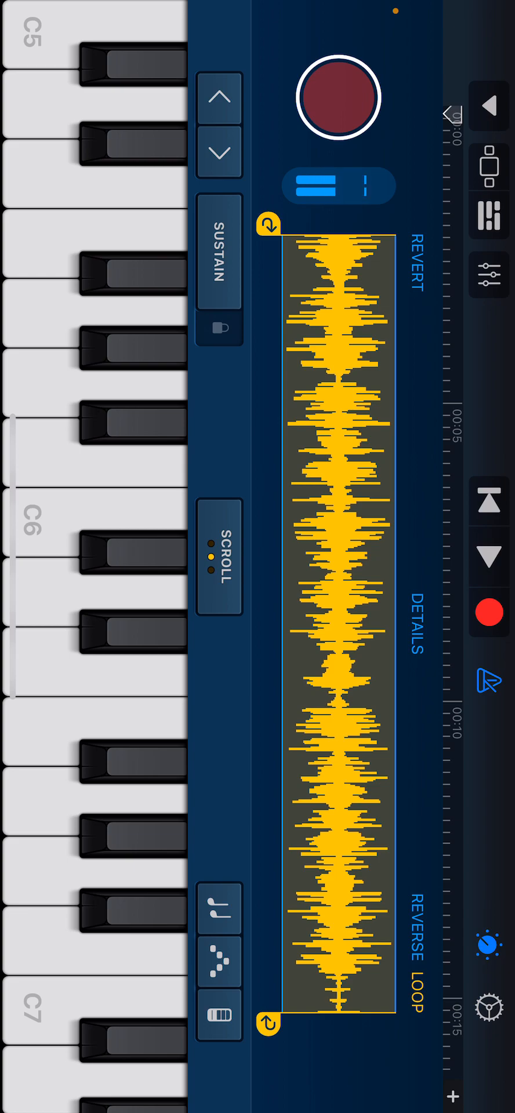
left_click(336, 97)
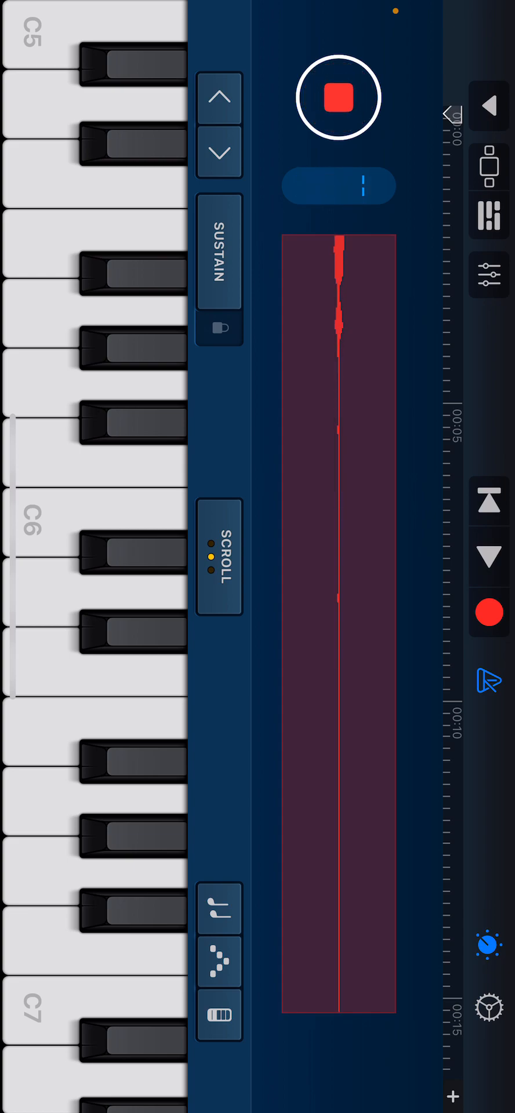